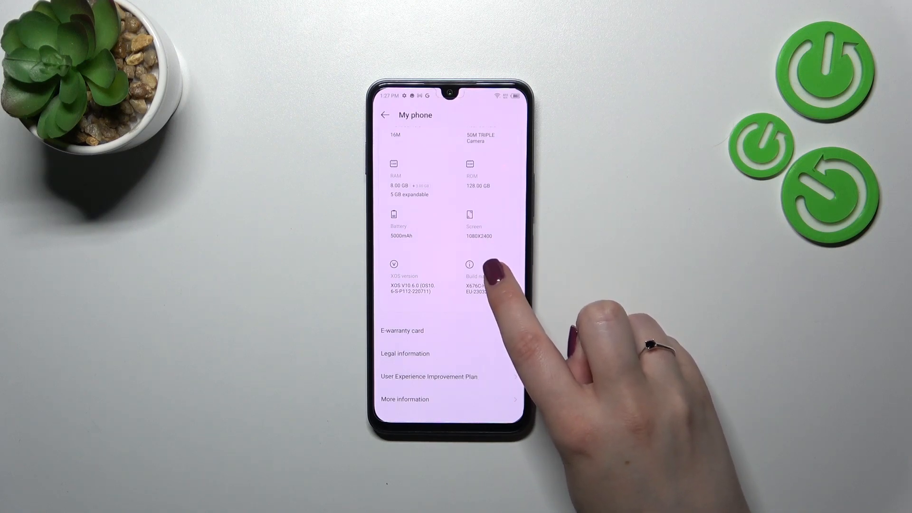
- Tap Build number in My phone until 'You are now a developer!' appears
click(482, 285)
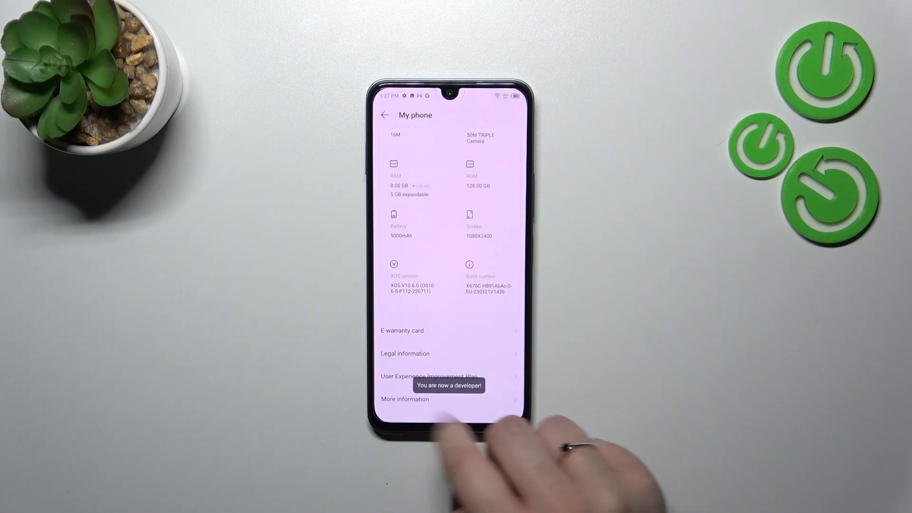
- Return to the main Settings list, scroll to the bottom and open System
click(384, 115)
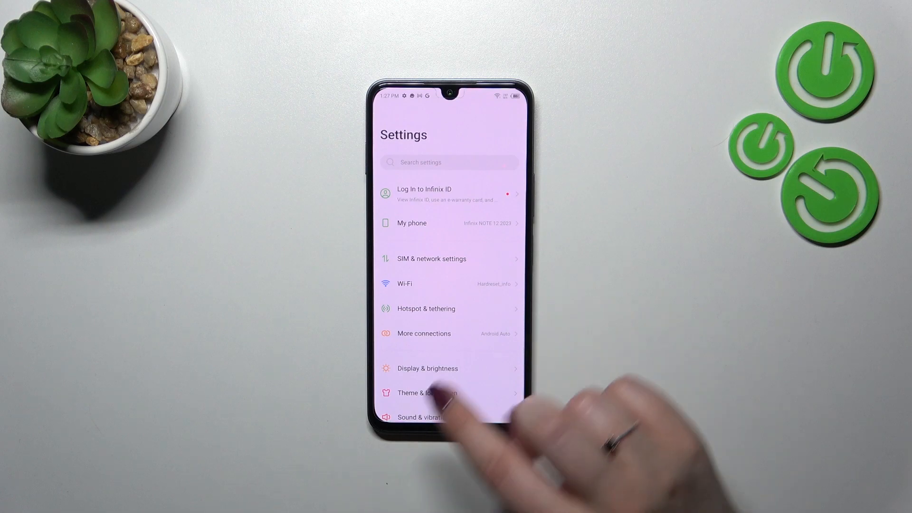
scroll(down, 3)
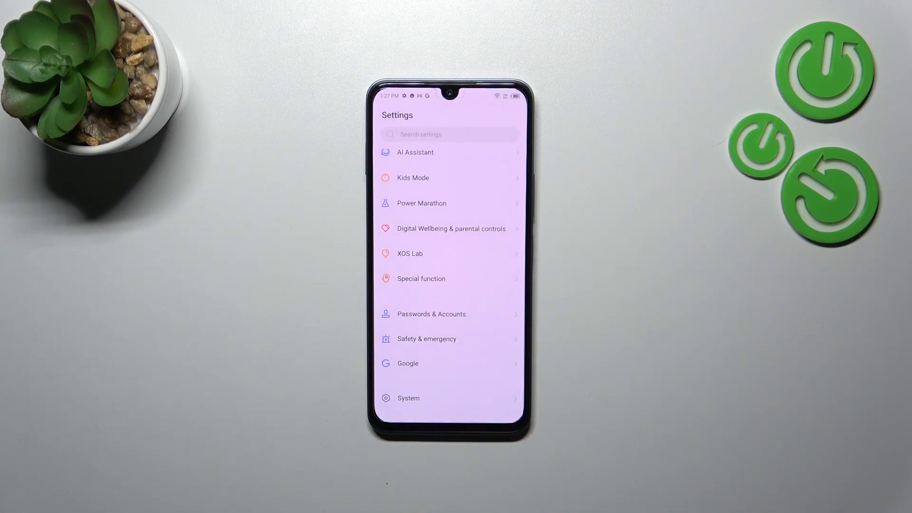
click(409, 398)
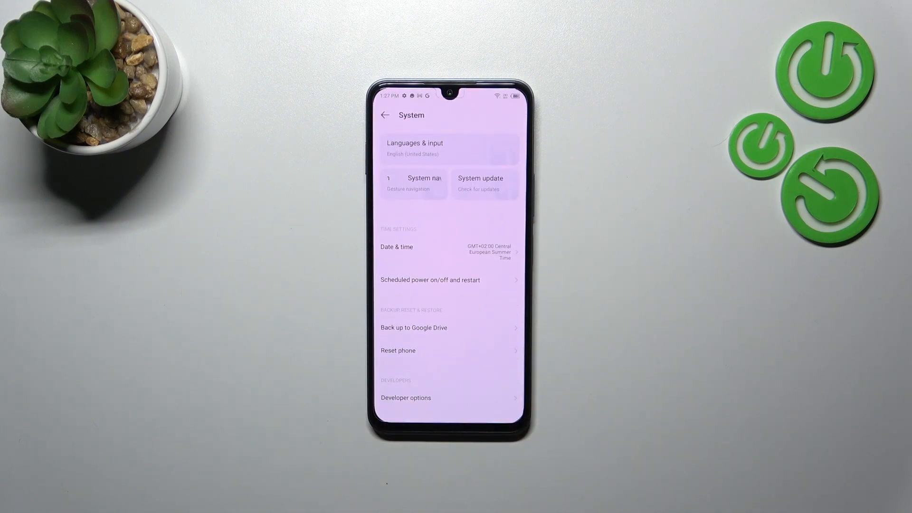
- Open Developer options under System and scroll through its full list of settings
click(405, 397)
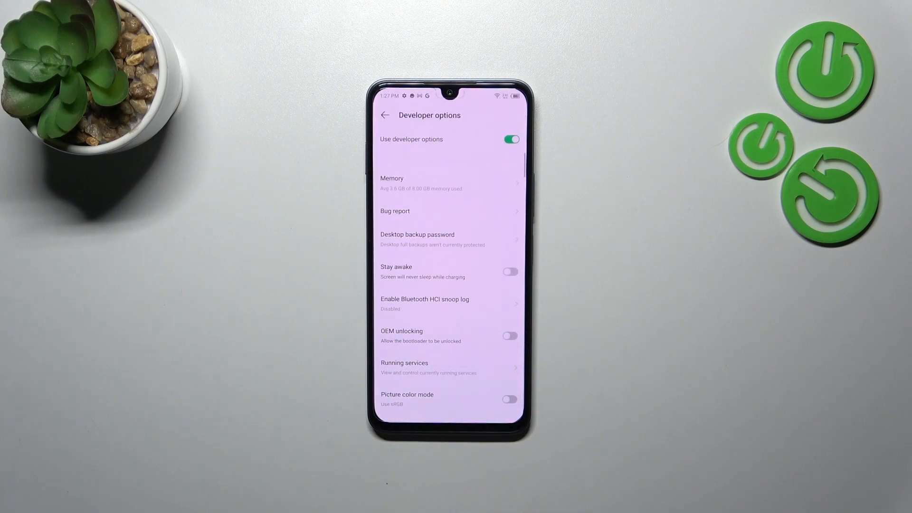
scroll(down, 3)
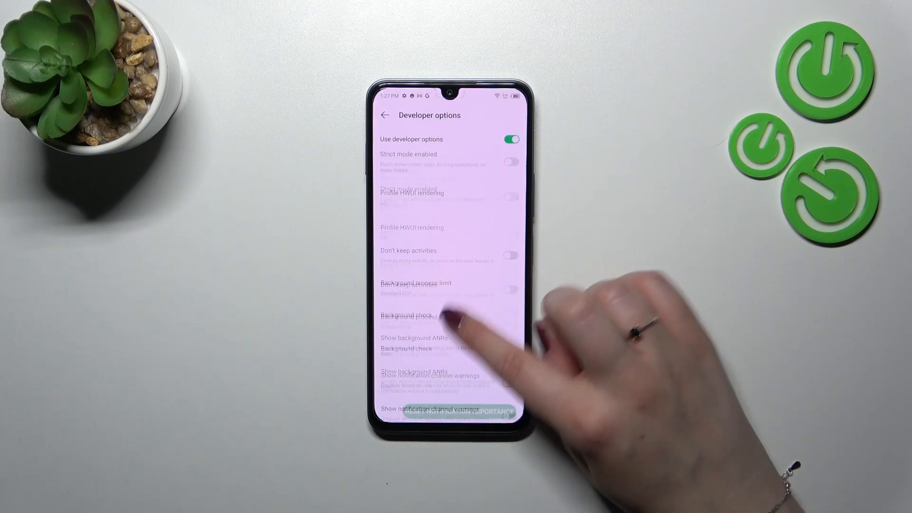
scroll(down, 3)
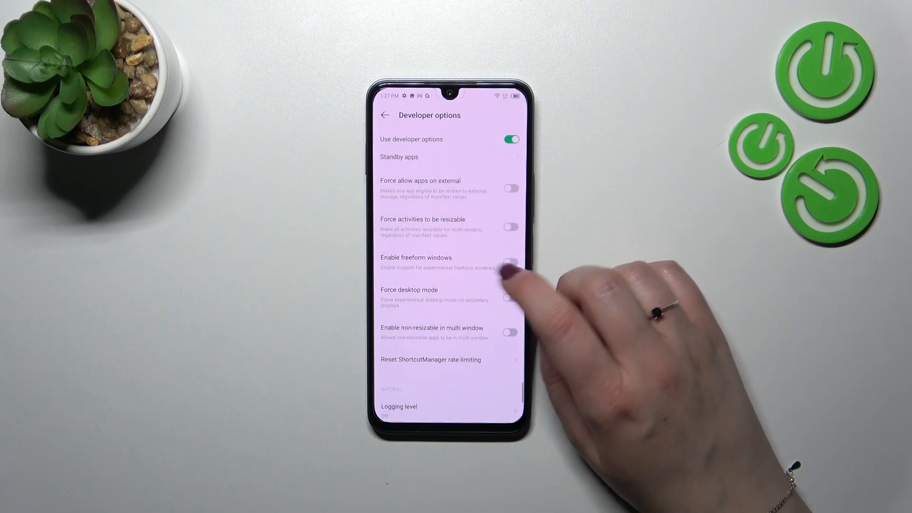
scroll(down, 3)
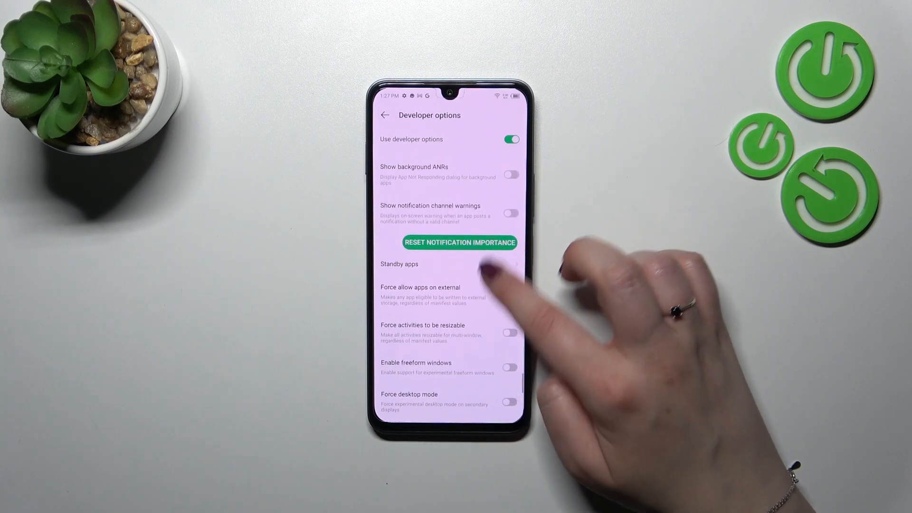
scroll(down, 3)
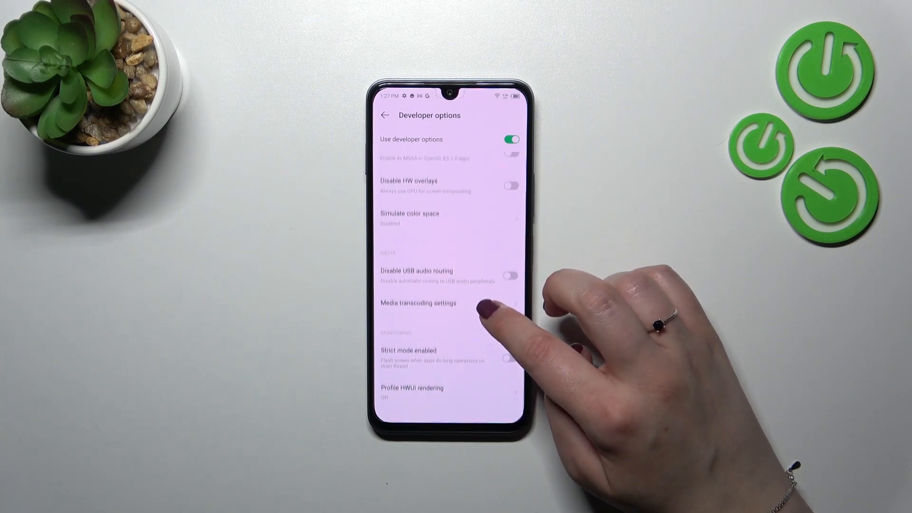
scroll(down, 3)
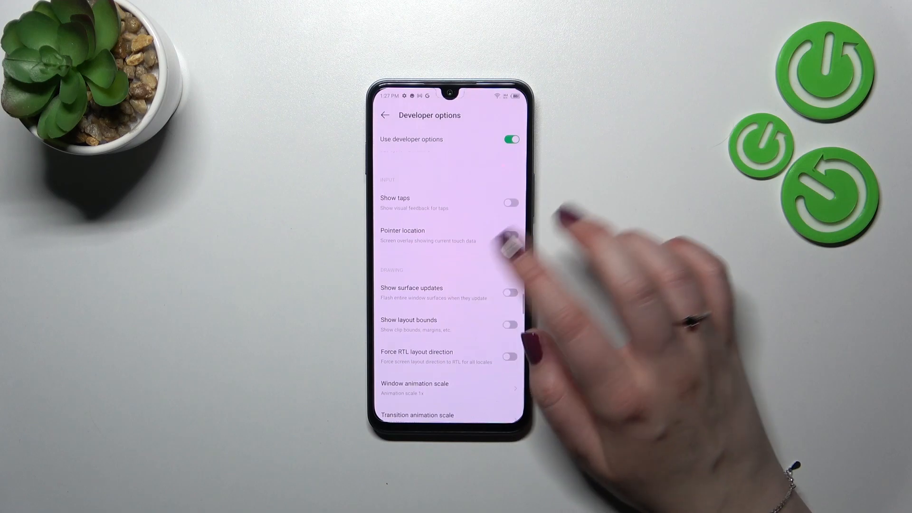
scroll(down, 3)
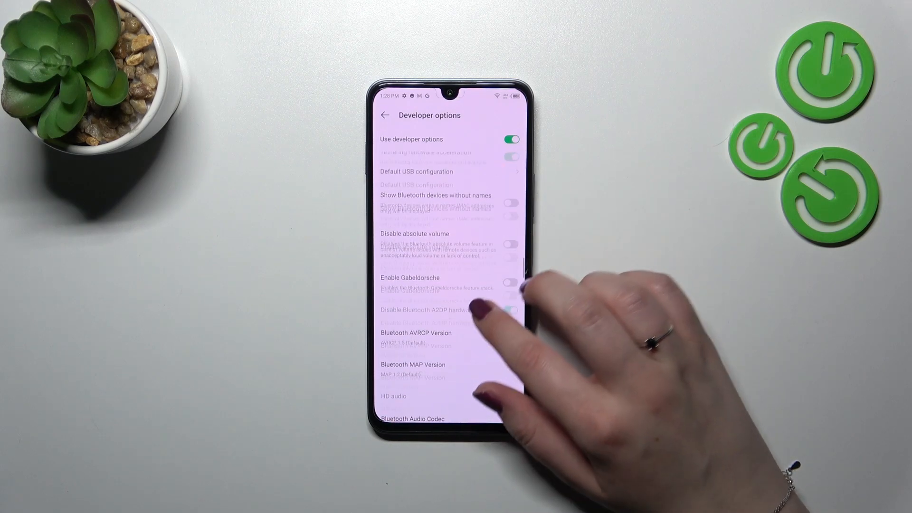
scroll(down, 3)
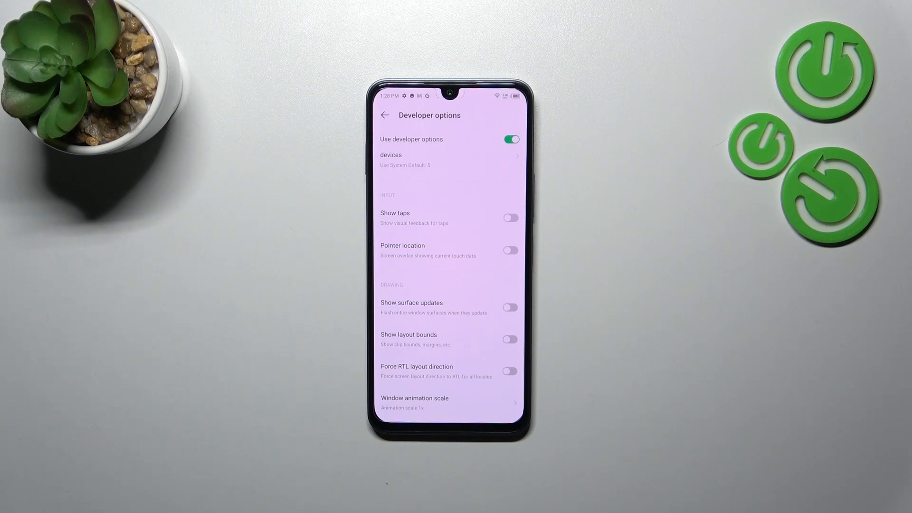
- Turn Pointer location on to see the touch overlay, then turn it off
click(510, 250)
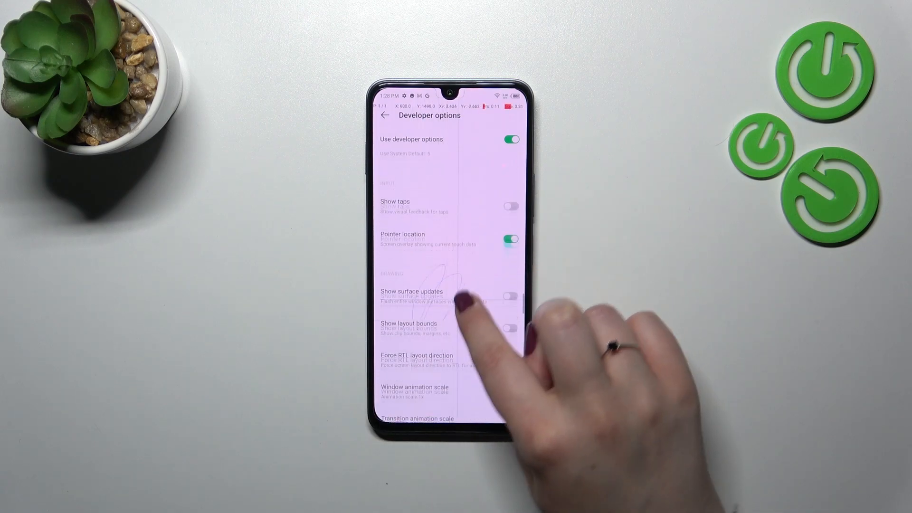
scroll(down, 3)
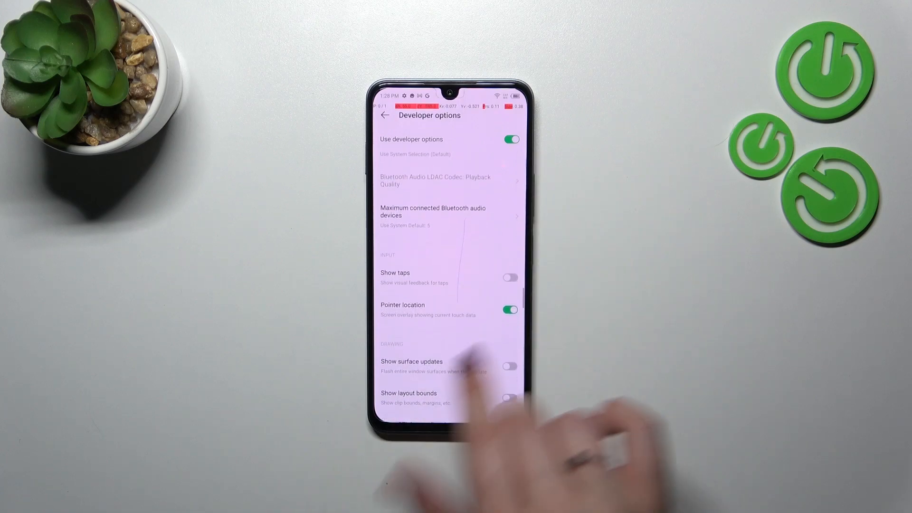
click(510, 309)
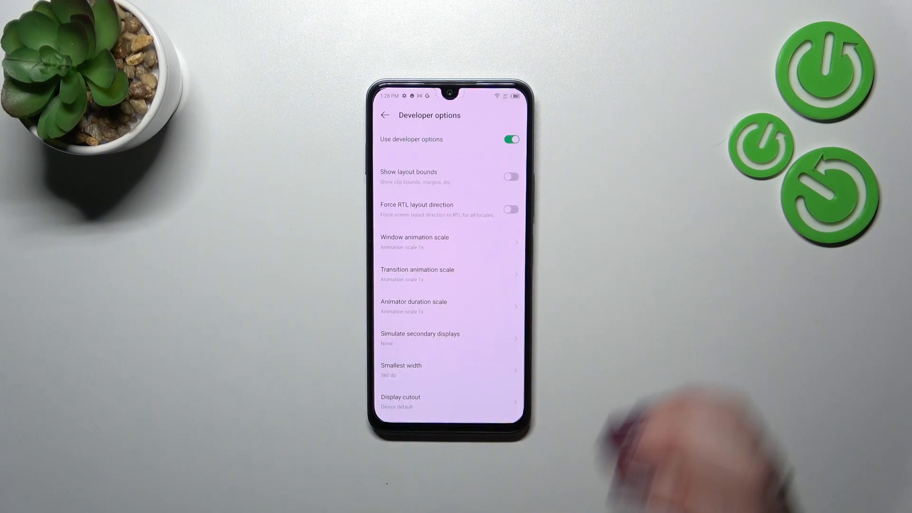
click(414, 241)
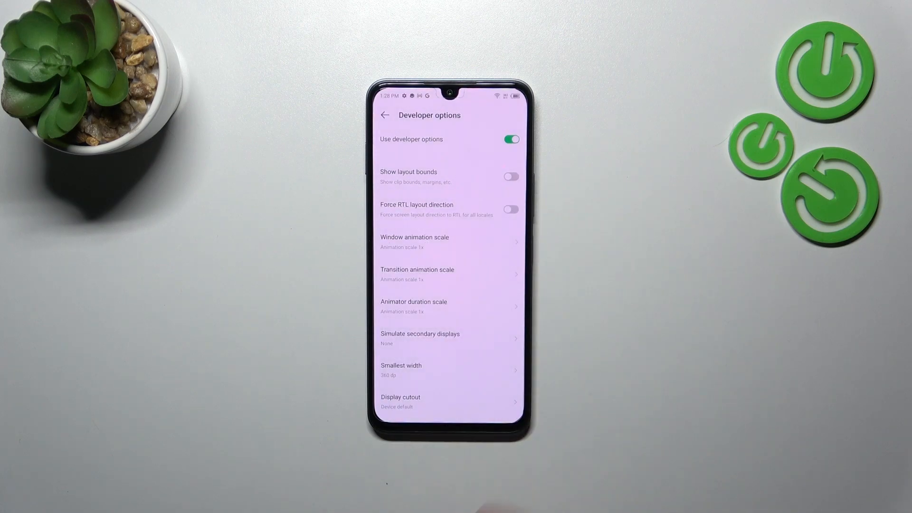
scroll(down, 3)
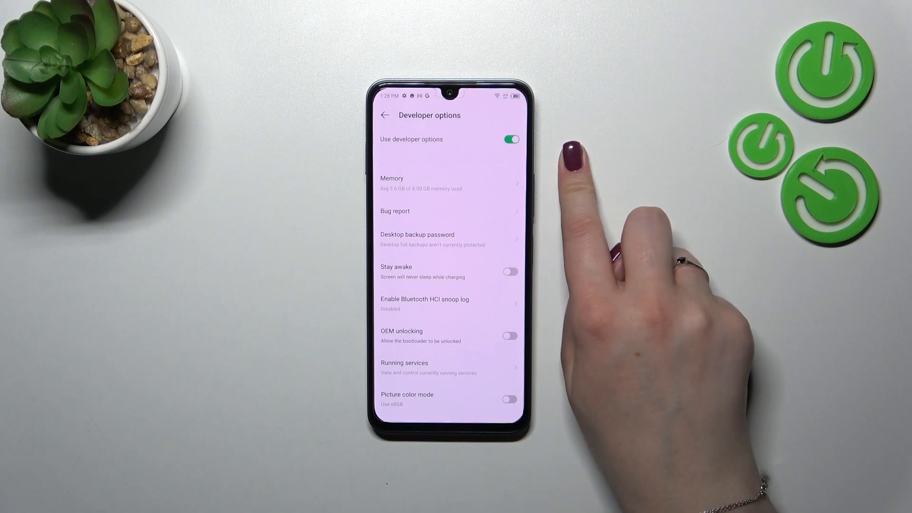
- Toggle off Use developer options, cancel the Restart Device prompt, and go back to System
click(510, 139)
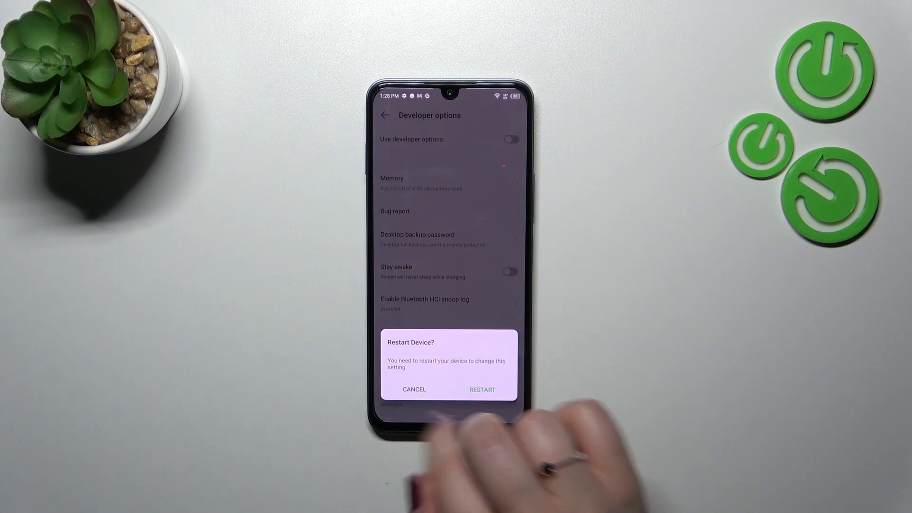
mouse_move(466, 408)
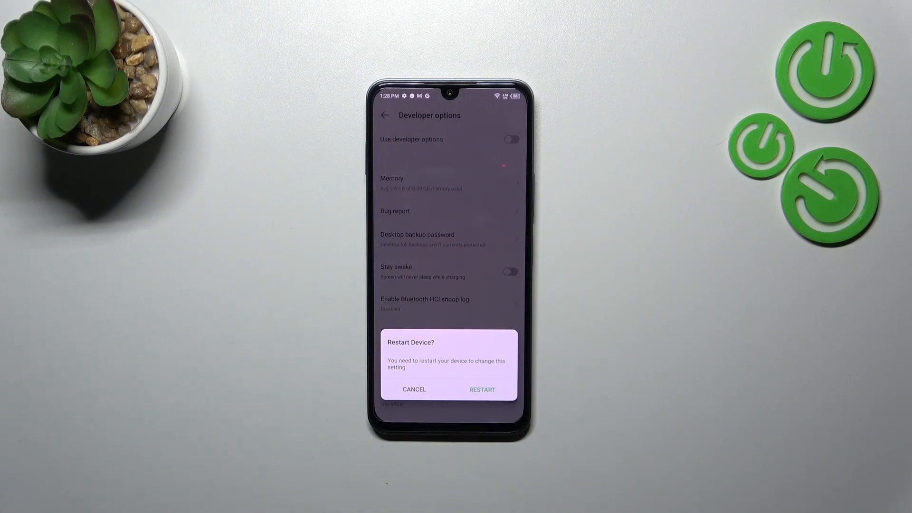
click(413, 390)
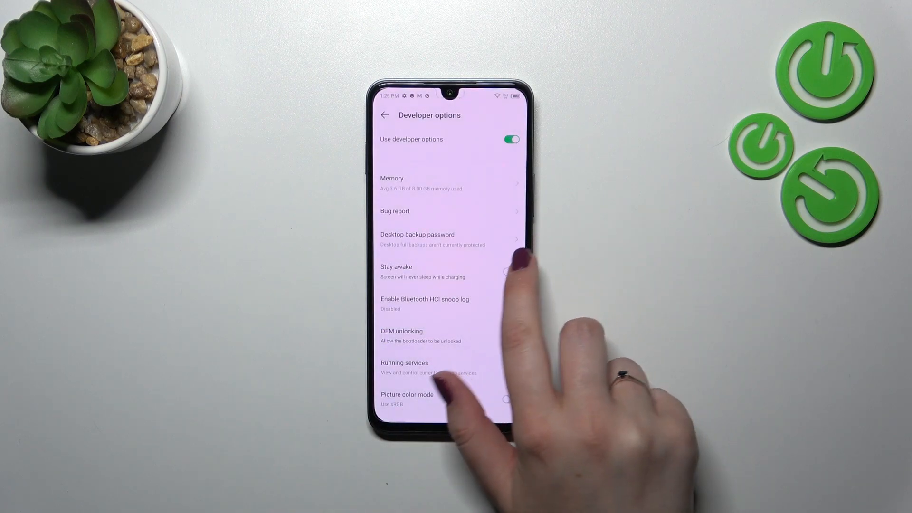
click(384, 115)
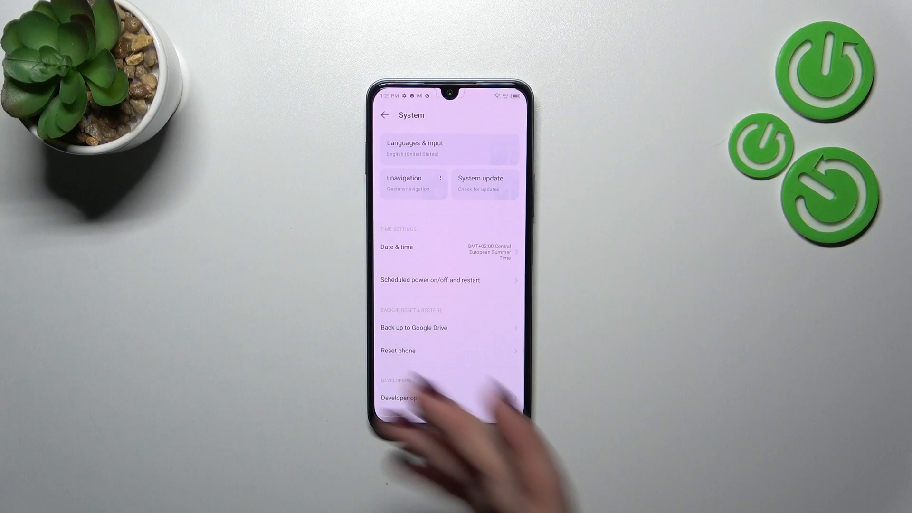